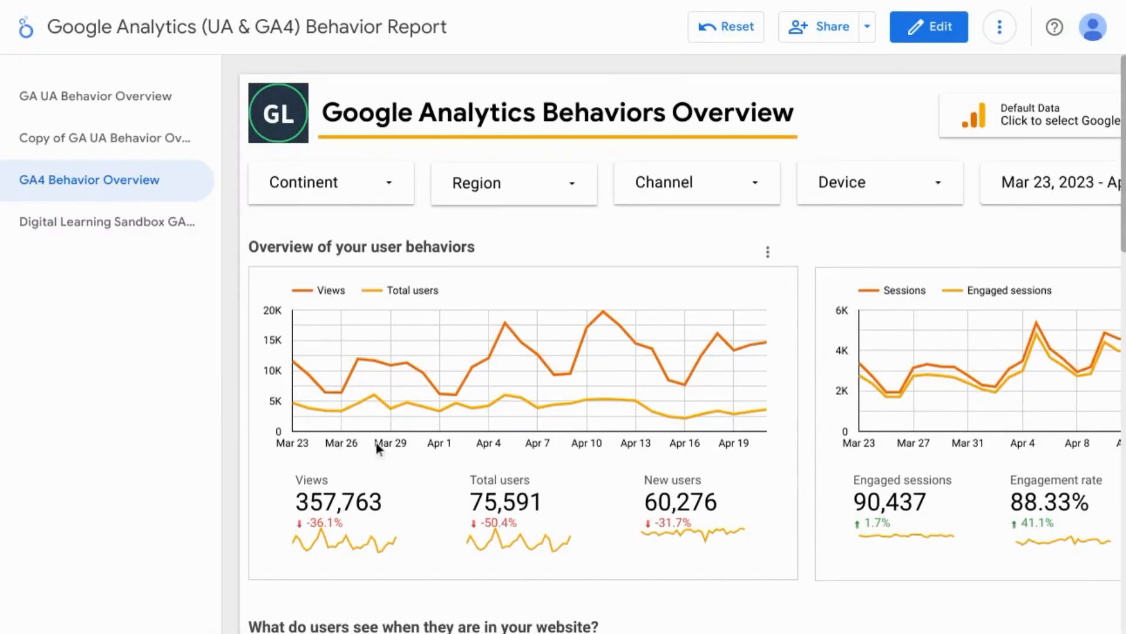
mouse_move(323, 487)
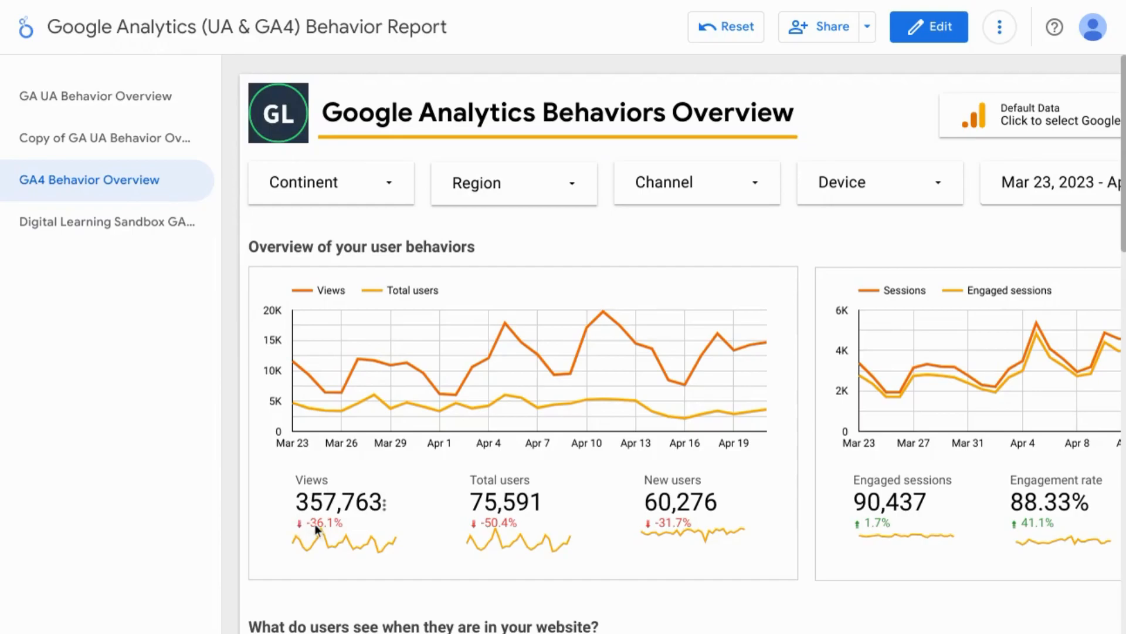
mouse_move(653, 534)
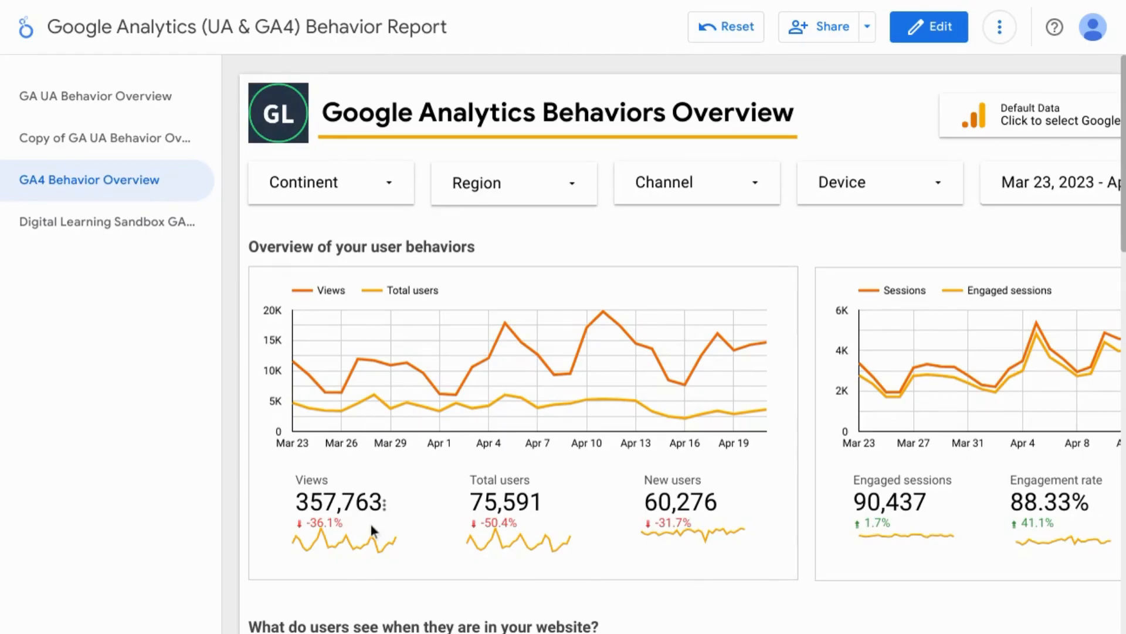
mouse_move(483, 331)
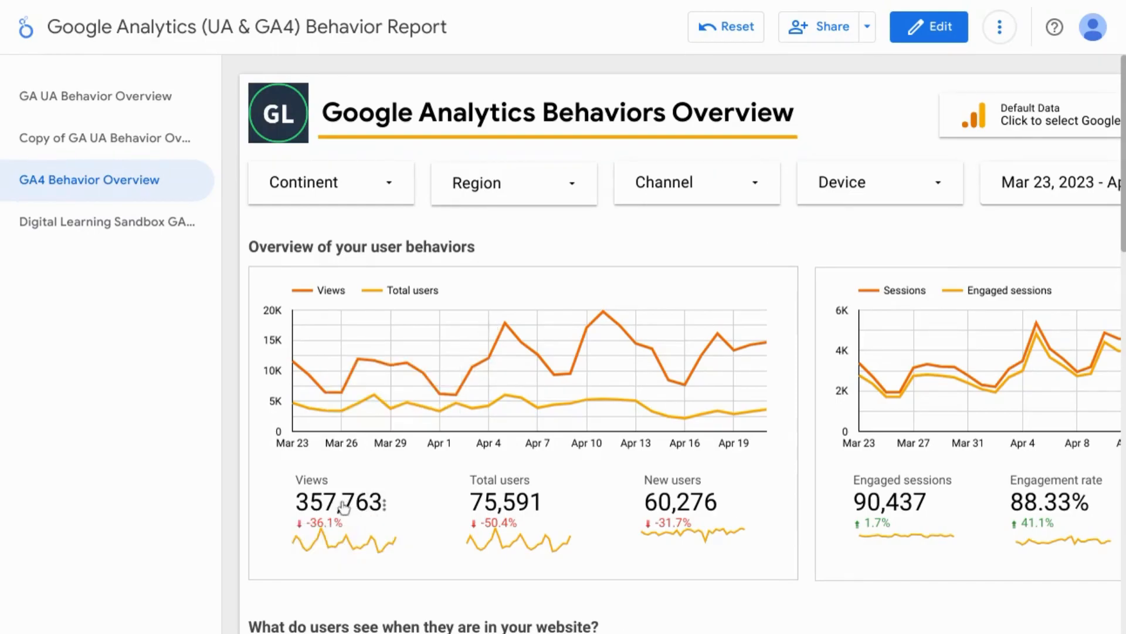
Switch the Digital Sandbox report into edit mode to reach the Views sparkline's style settings.
left_click(928, 26)
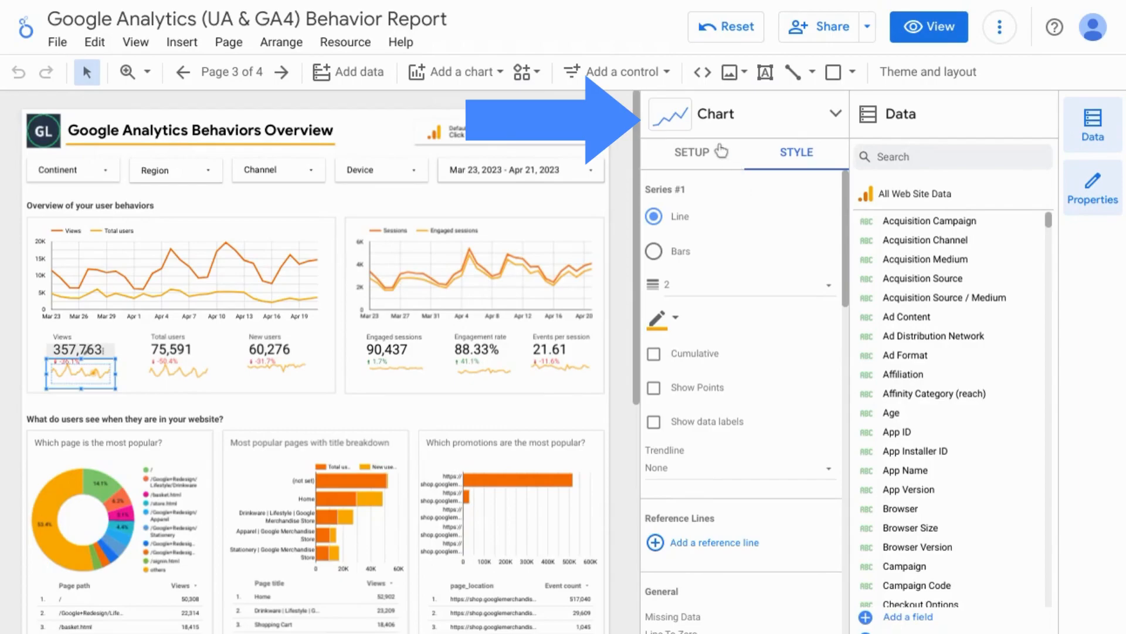
mouse_move(687, 124)
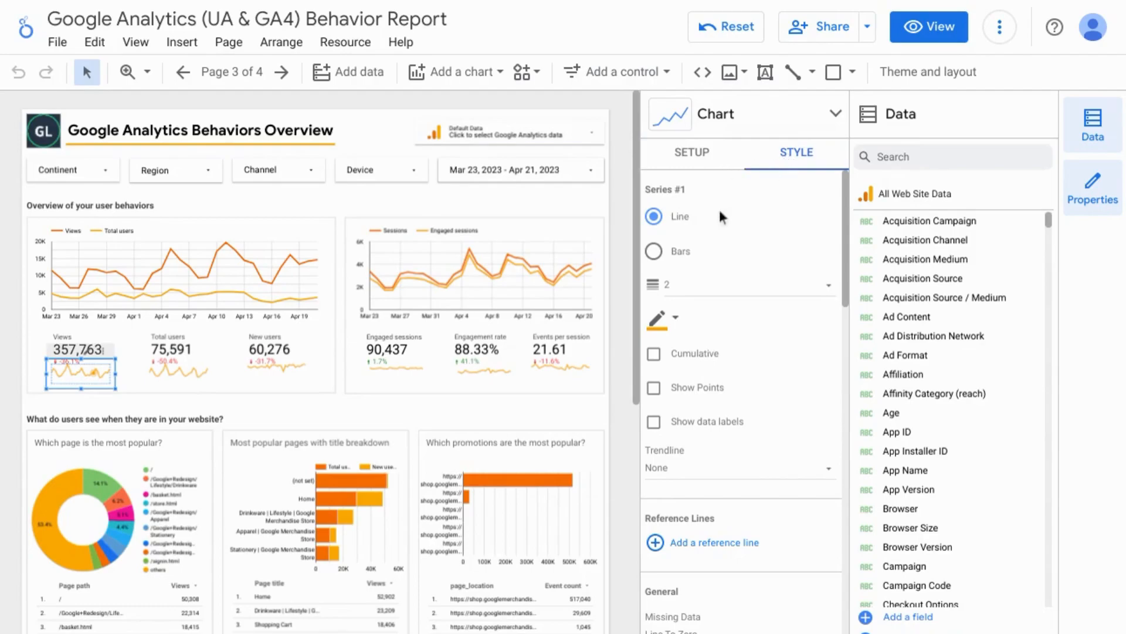
scroll("down", 3)
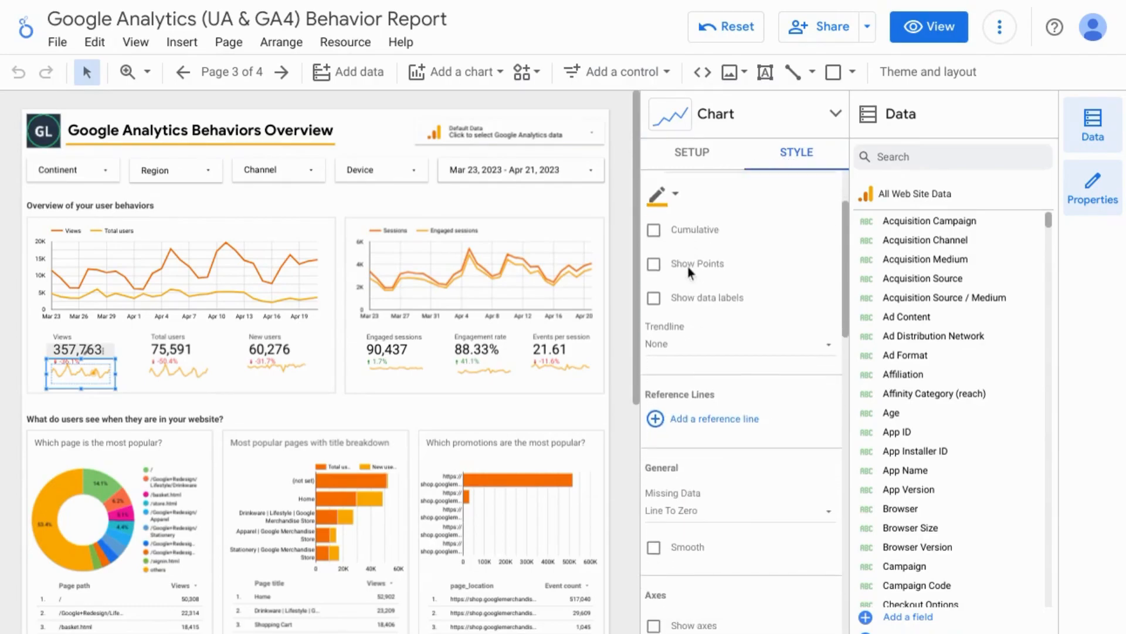
scroll("down", 3)
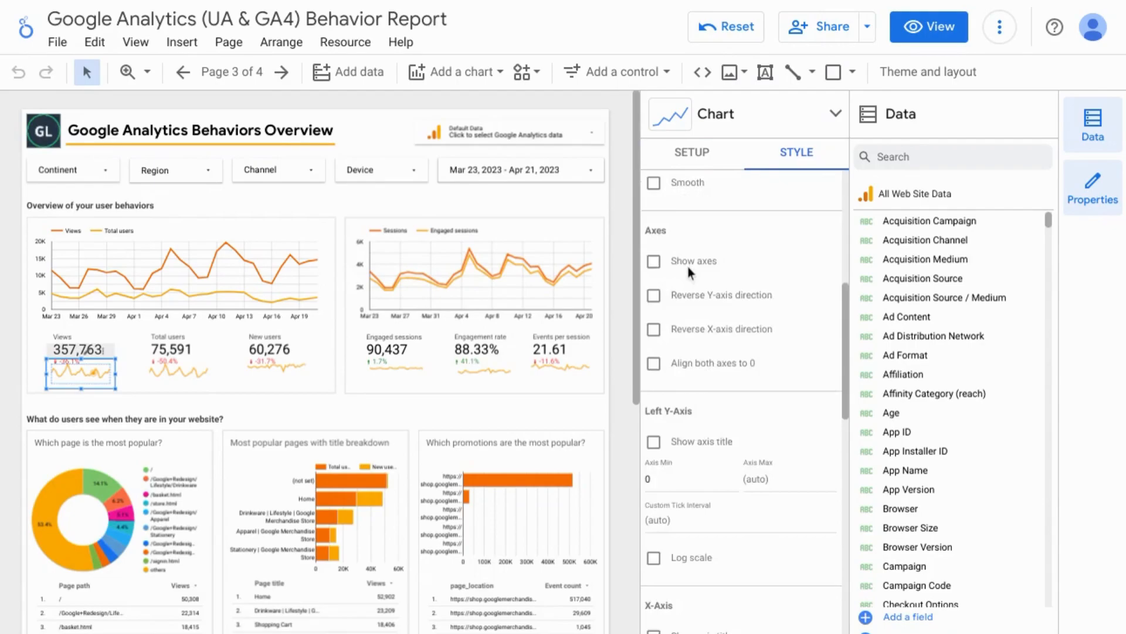
scroll("down", 3)
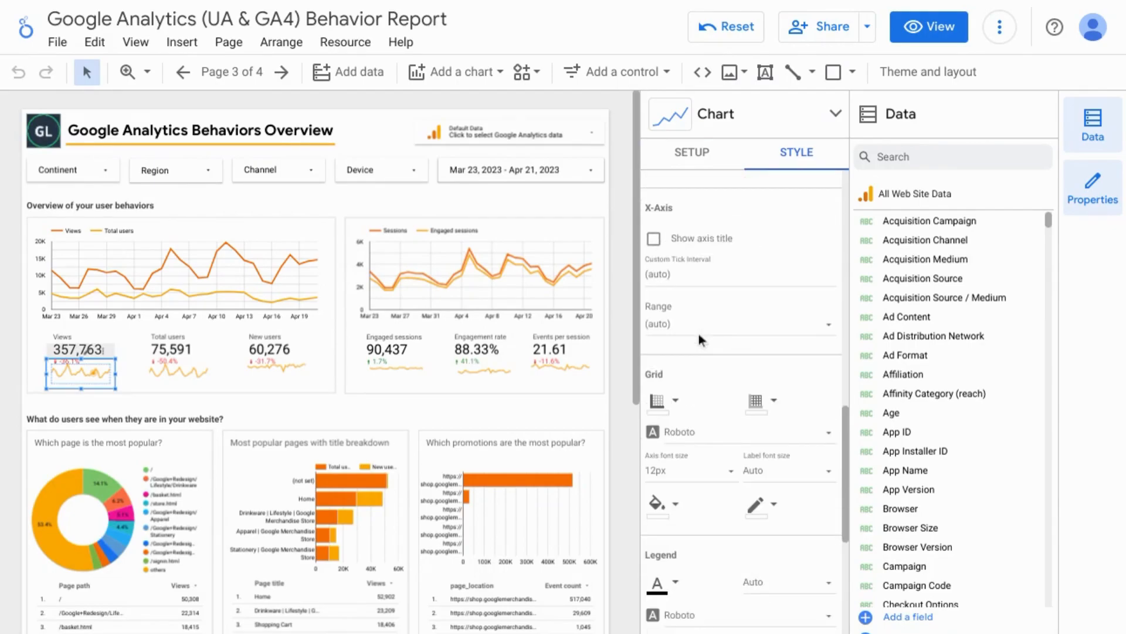
scroll("down", 3)
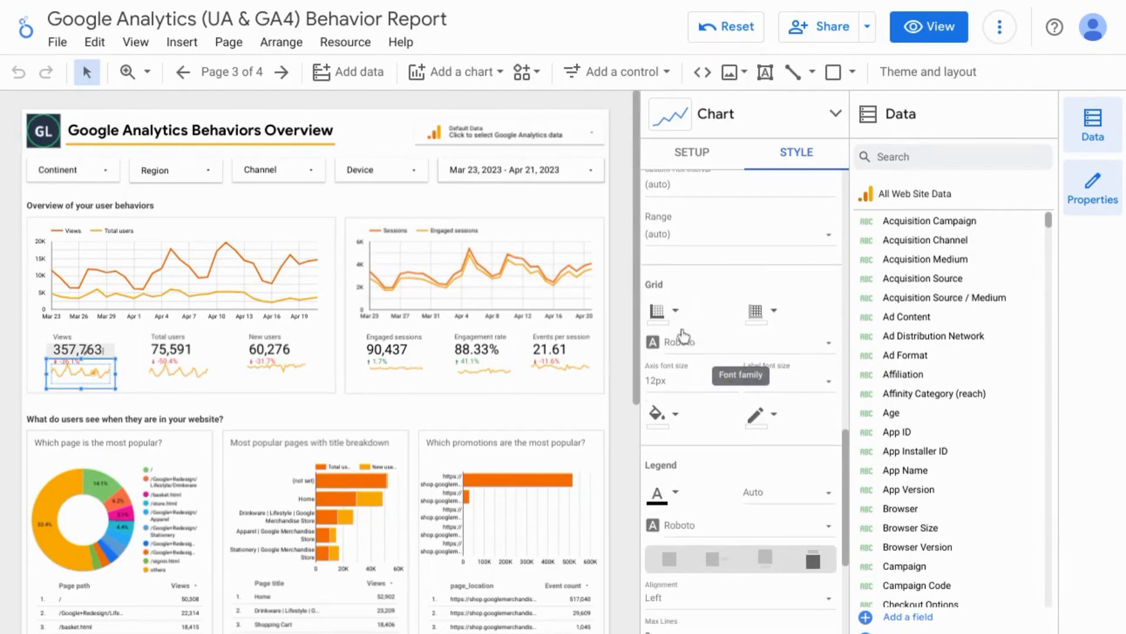
mouse_move(672, 311)
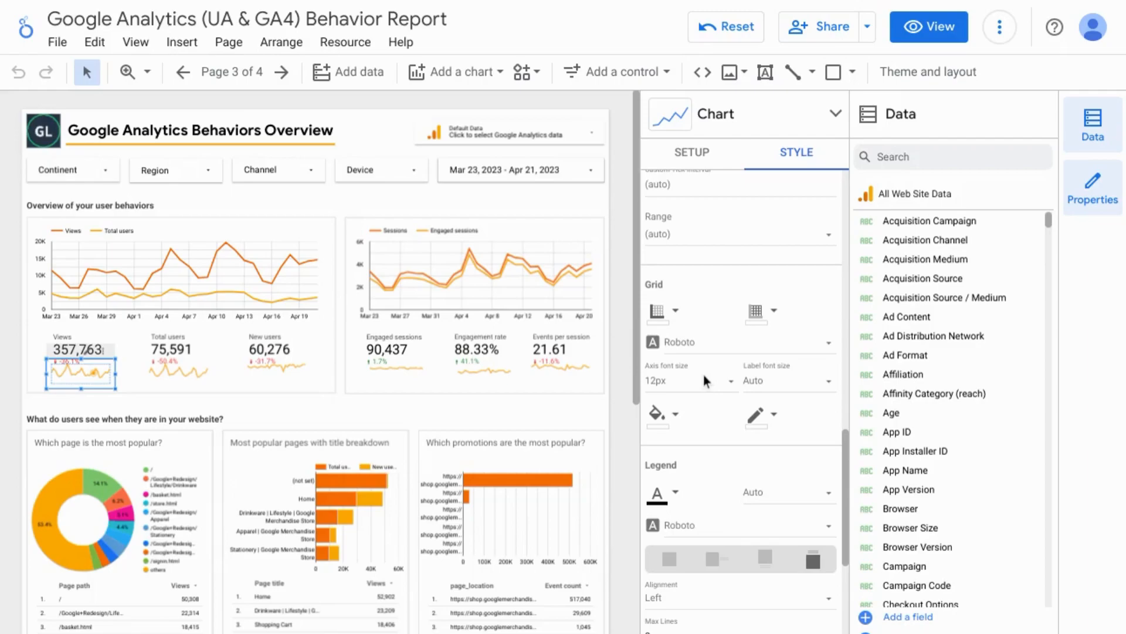
scroll("down", 3)
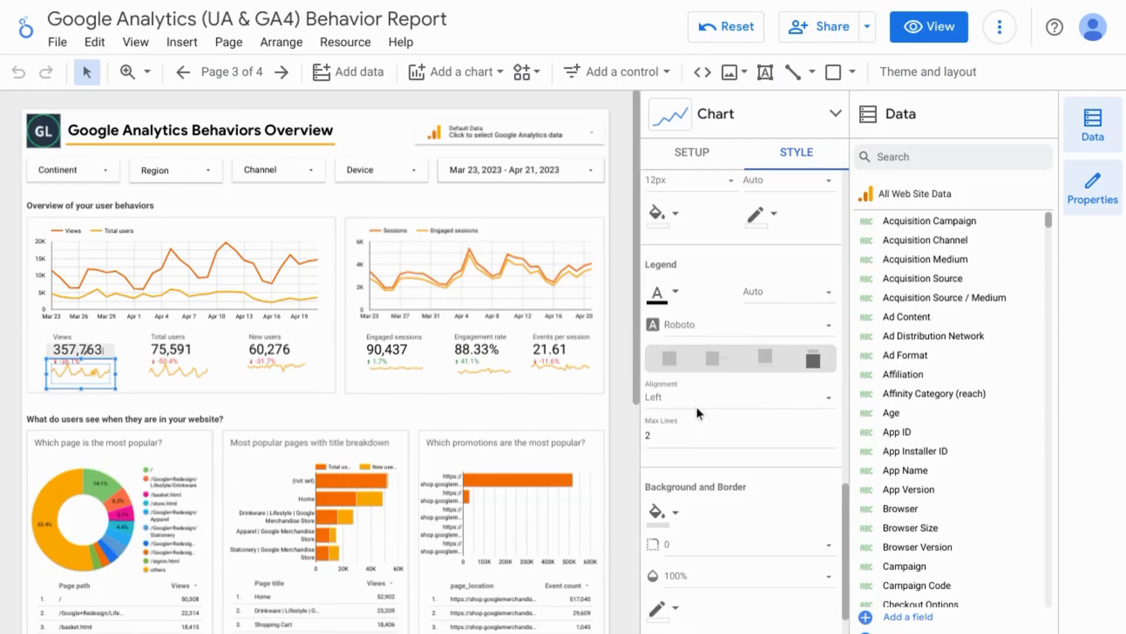
scroll("down", 3)
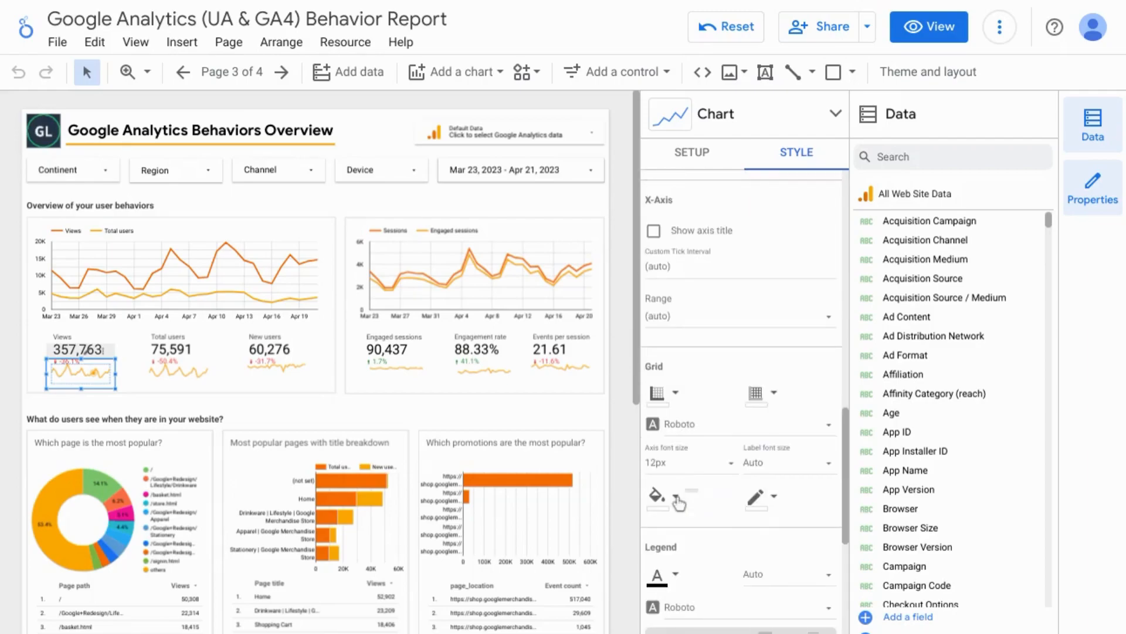
mouse_move(758, 499)
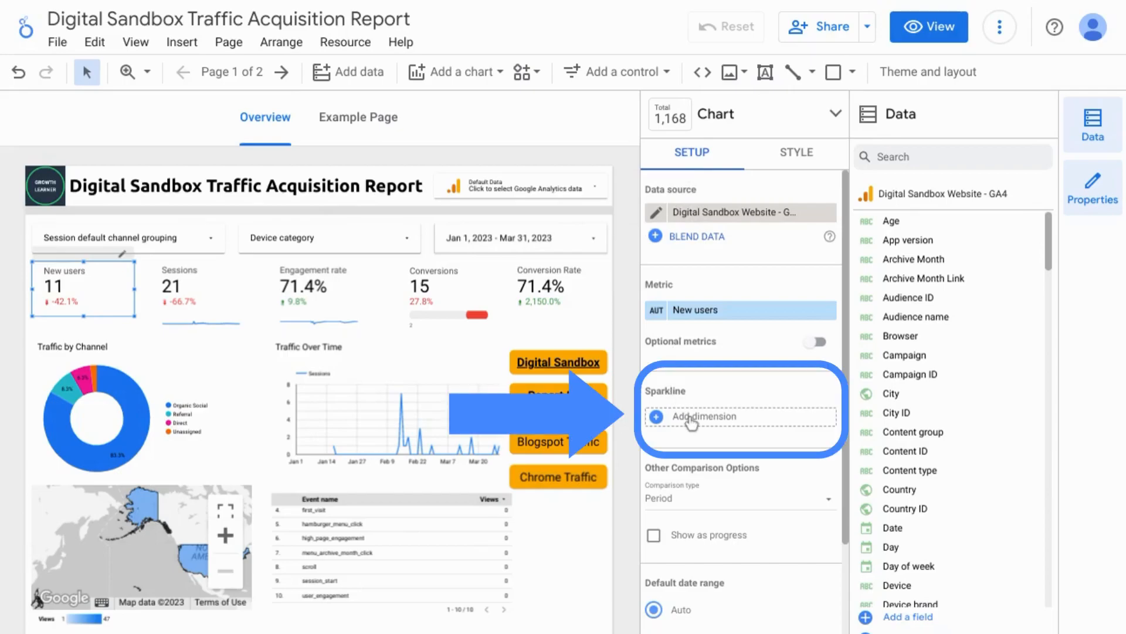
Set Date as the sparkline dimension of the New users scorecard.
left_click(704, 416)
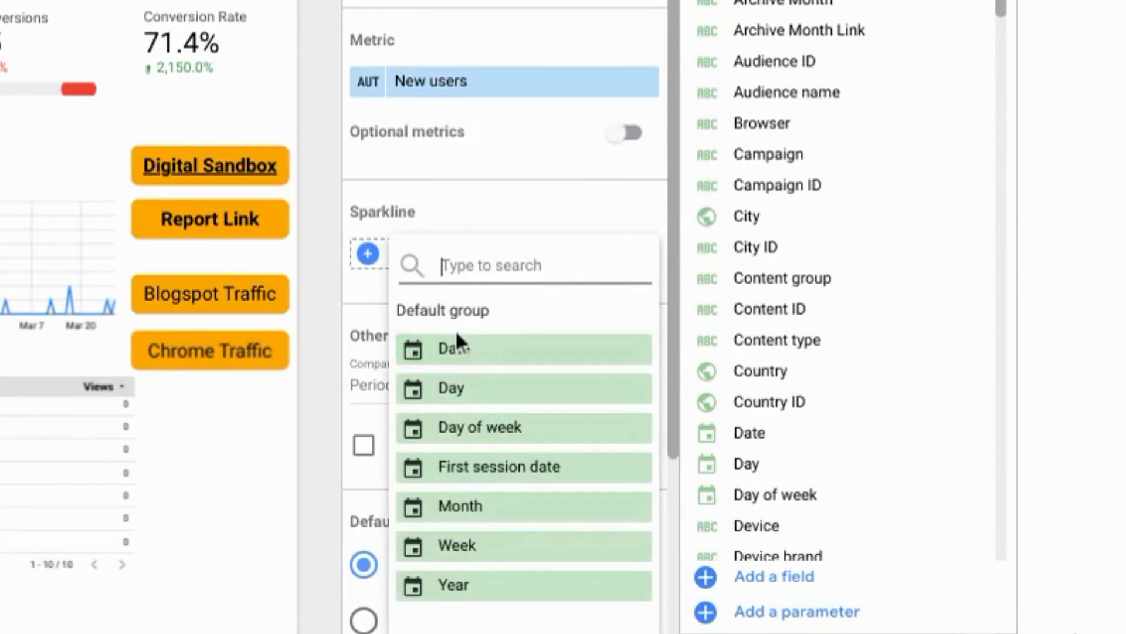
mouse_move(457, 545)
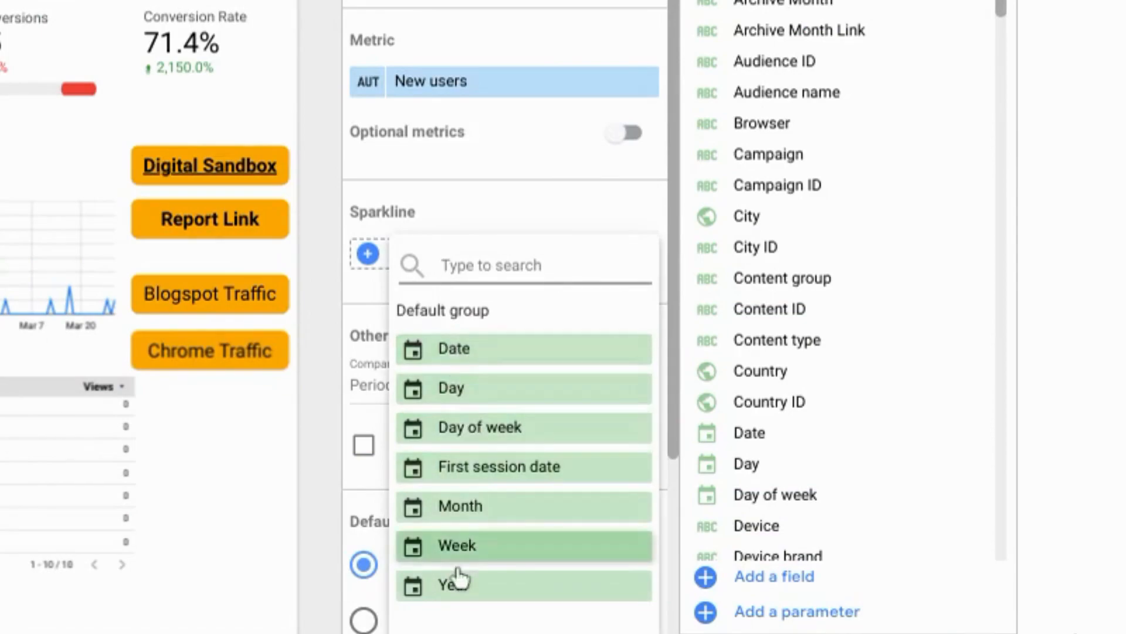
mouse_move(454, 349)
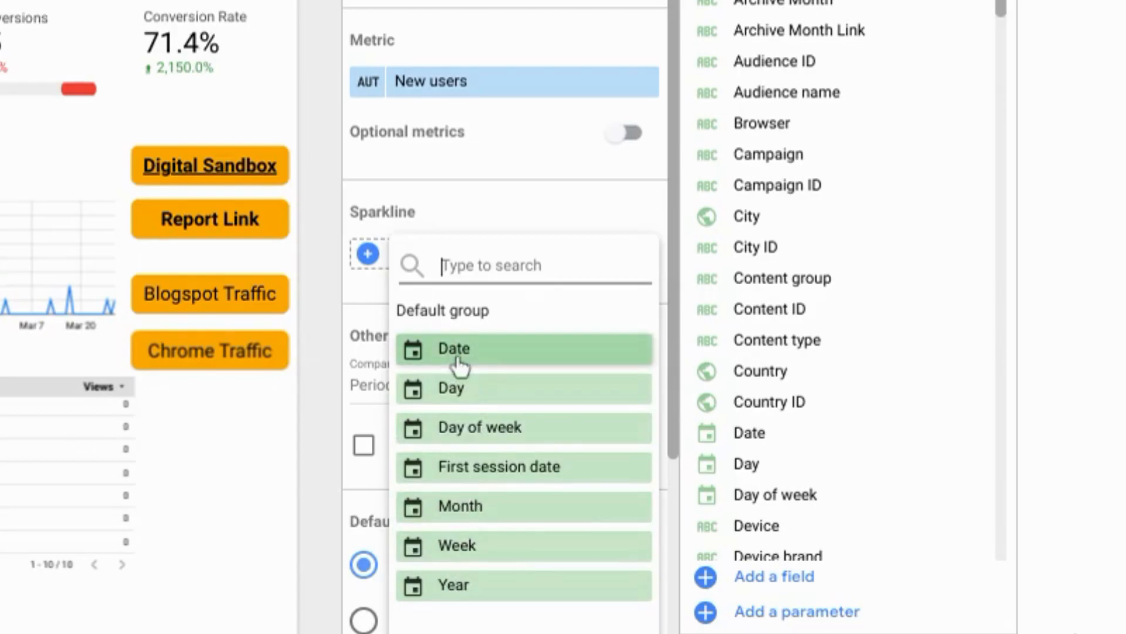
left_click(453, 348)
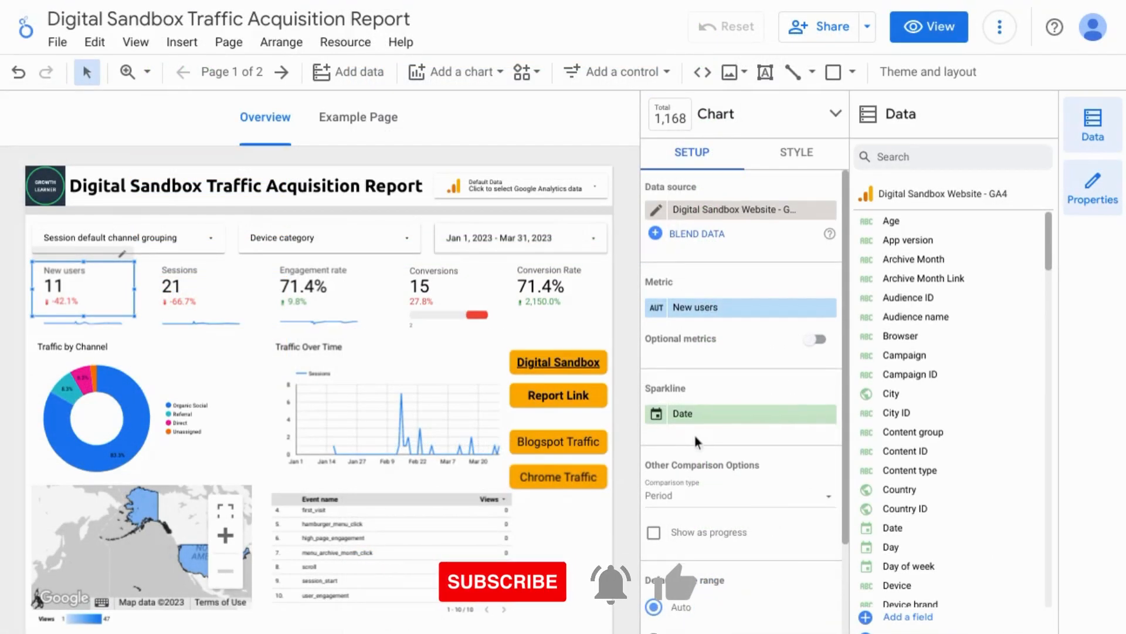
mouse_move(682, 410)
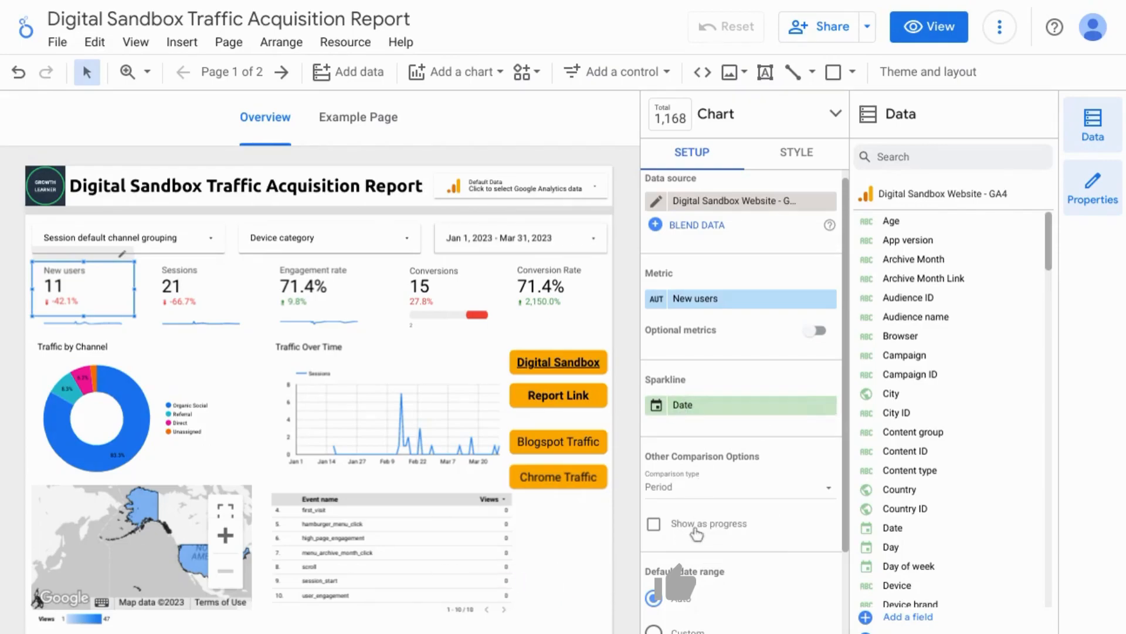
In the scorecard's Sparkline style section, try Fill and Smooth, then leave both switched off.
left_click(796, 152)
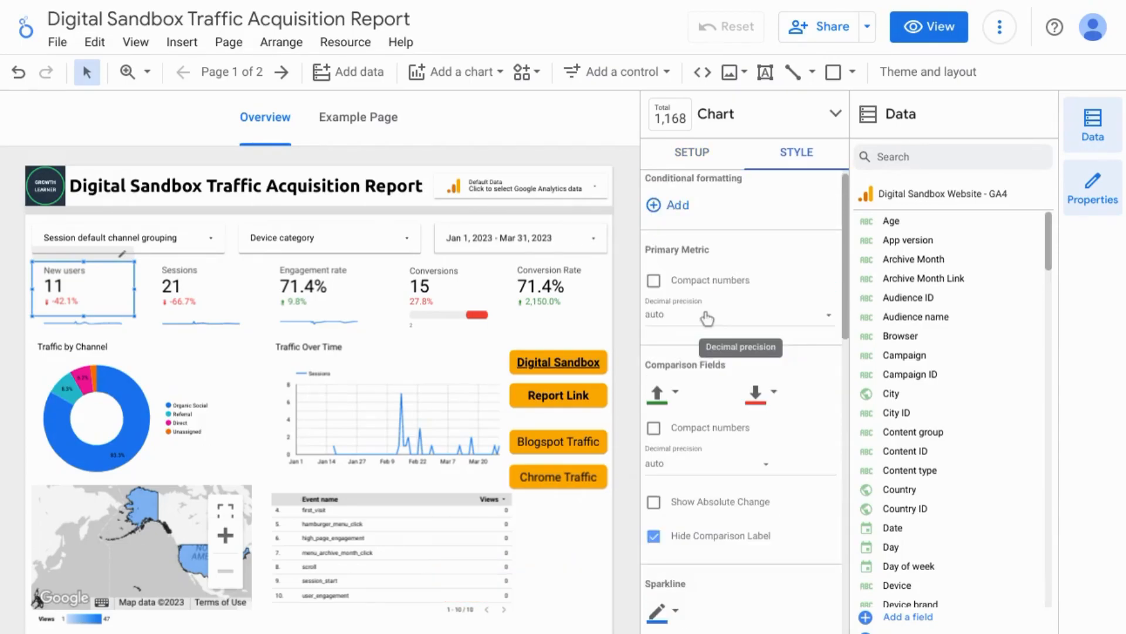
scroll("down", 3)
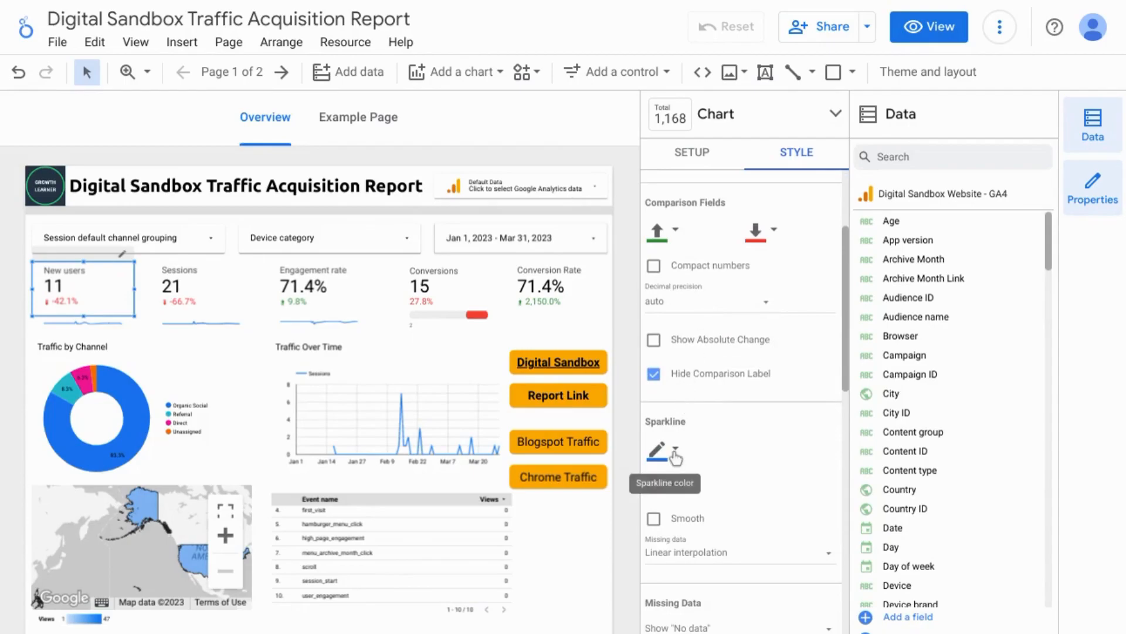
left_click(656, 451)
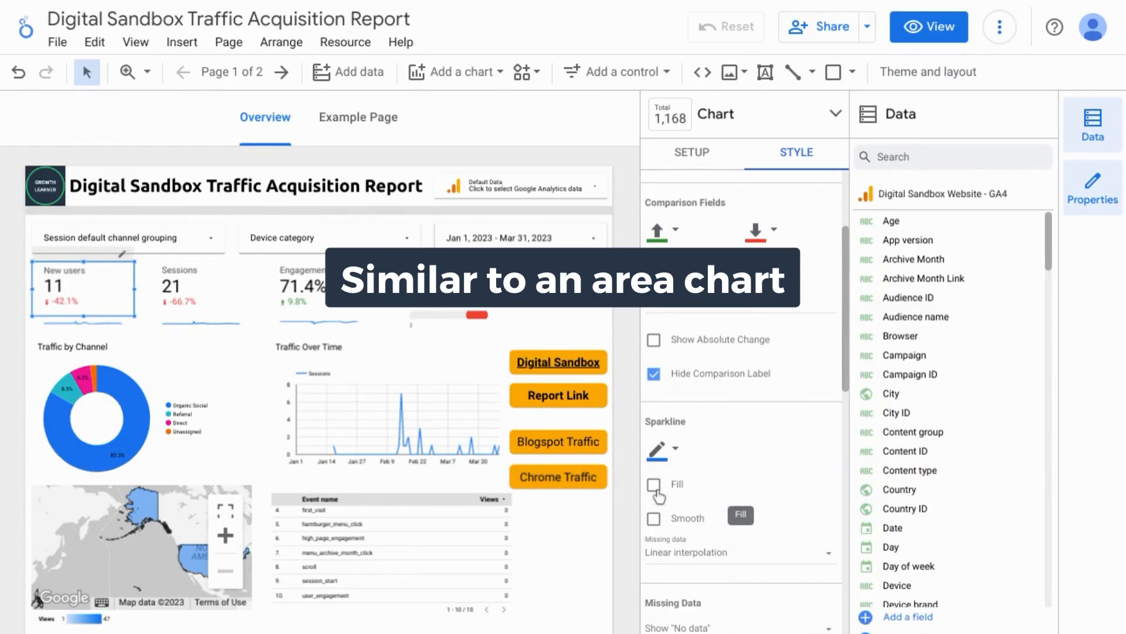
left_click(653, 484)
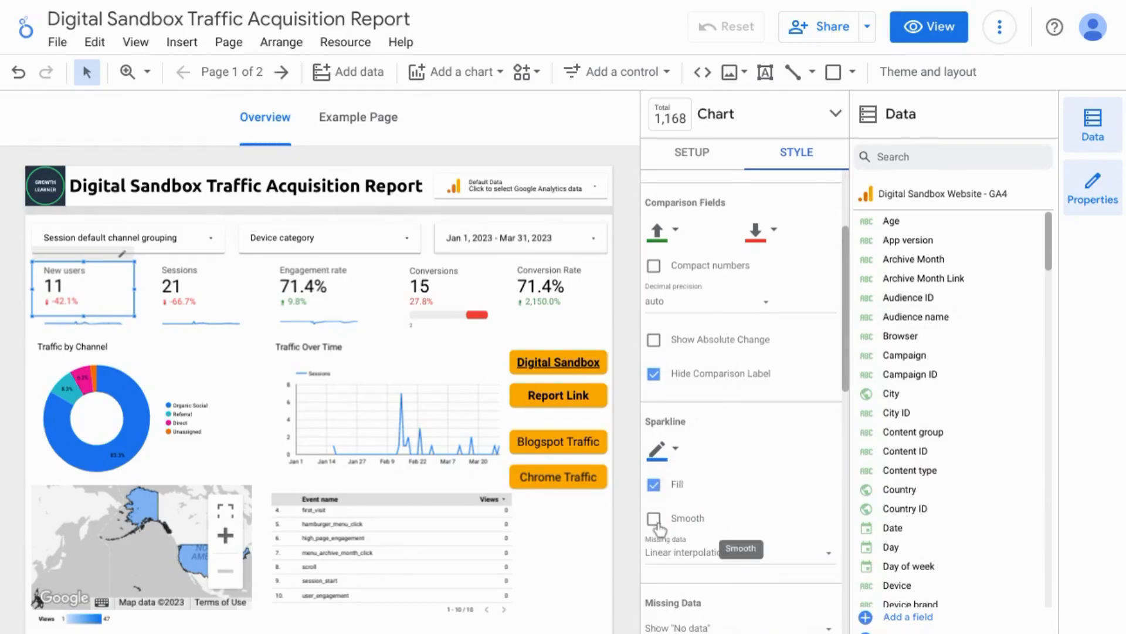
left_click(654, 518)
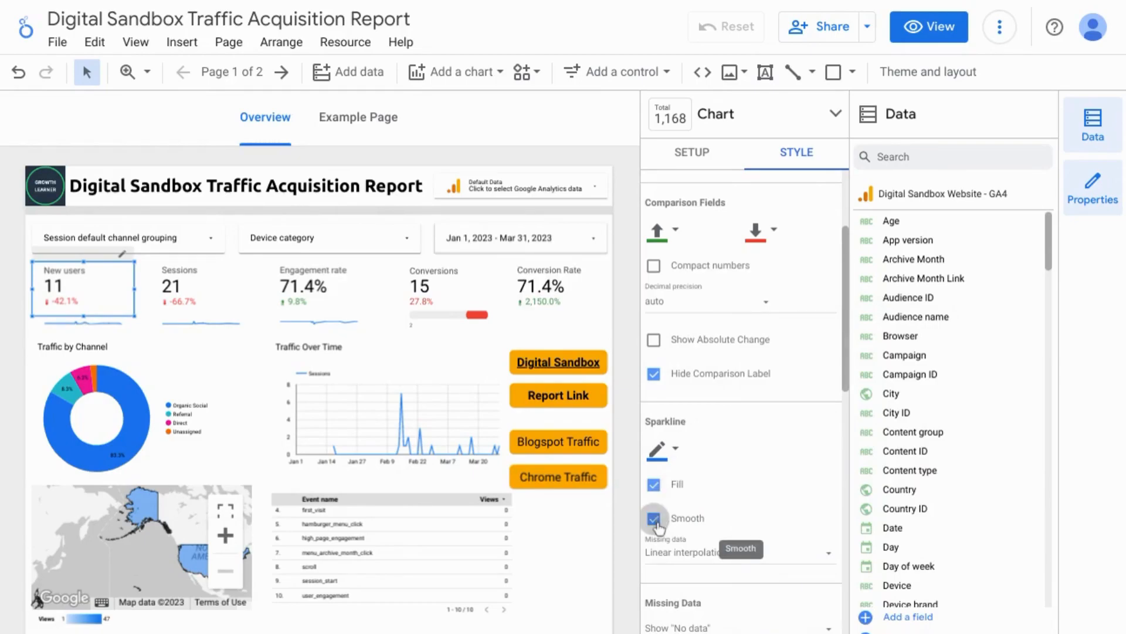
left_click(654, 518)
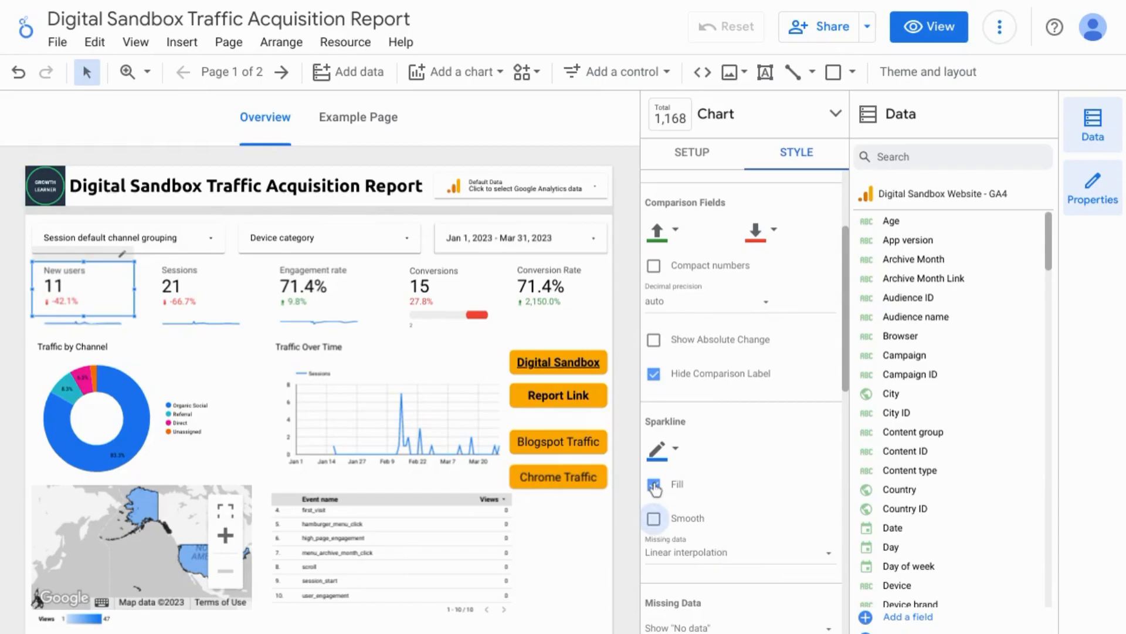
left_click(653, 483)
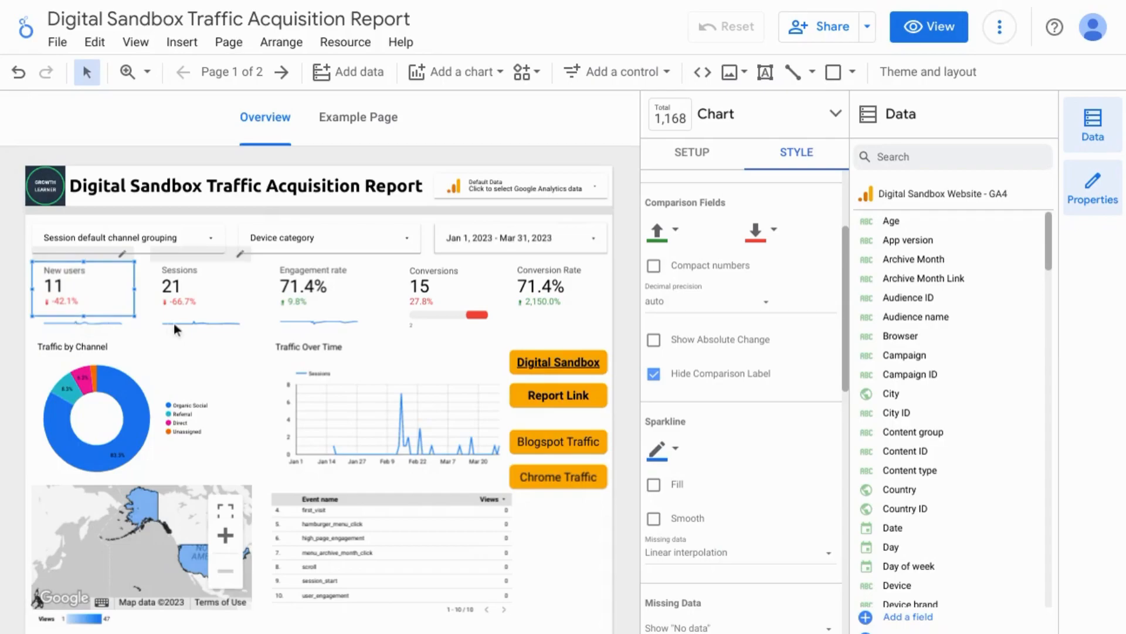
scroll("down", 3)
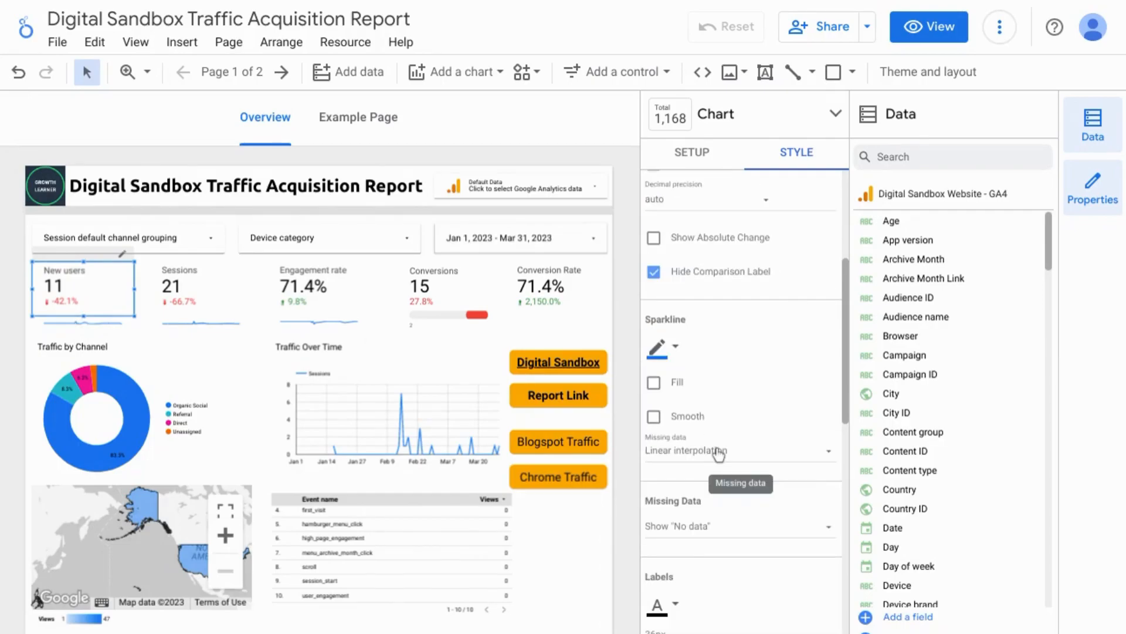
mouse_move(714, 456)
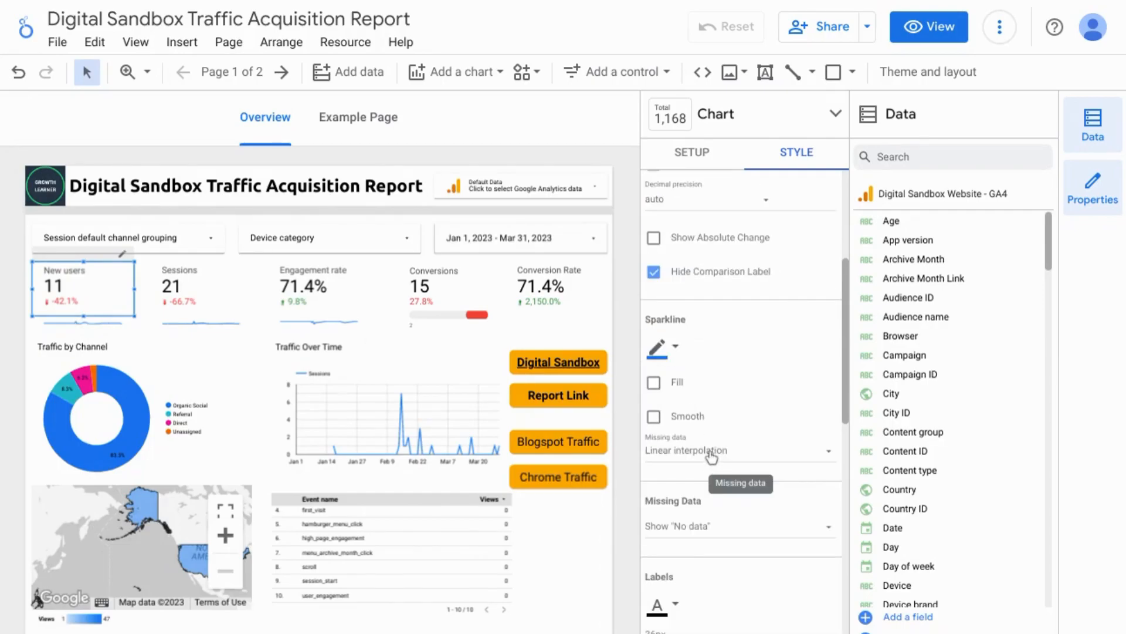
Switch the report into view mode to see the New users sparkline as viewers do.
left_click(929, 26)
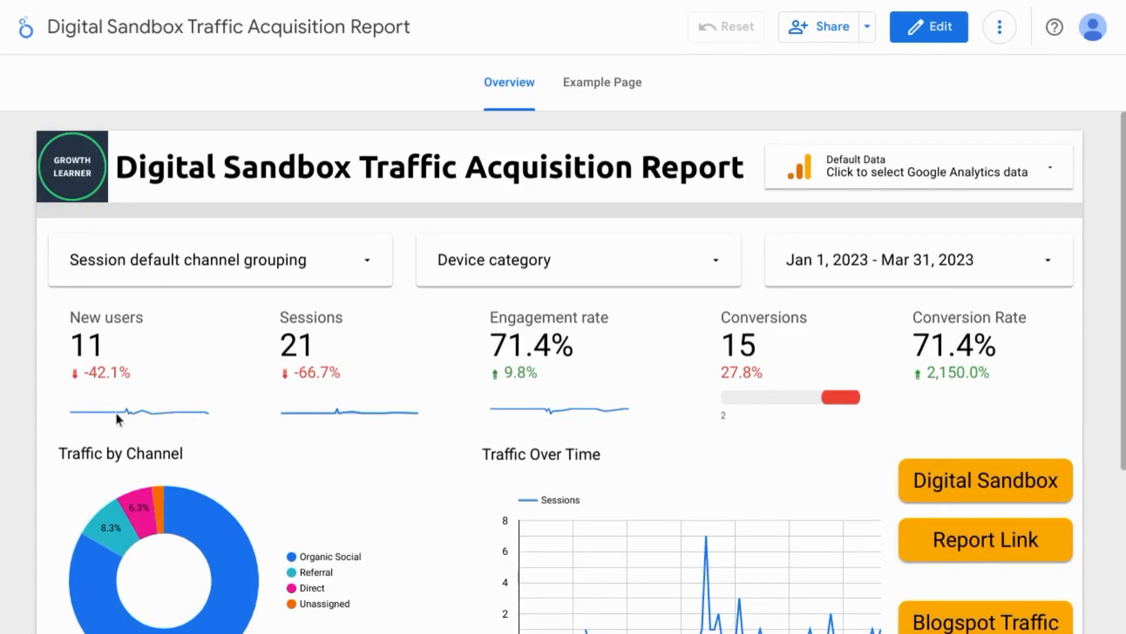
mouse_move(144, 413)
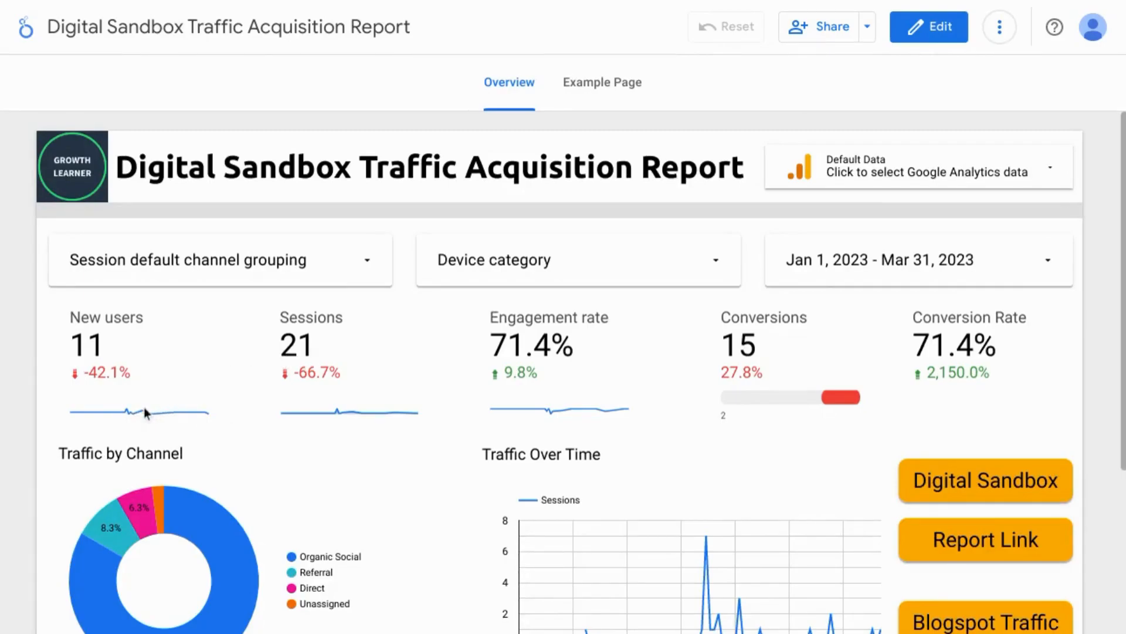
mouse_move(587, 293)
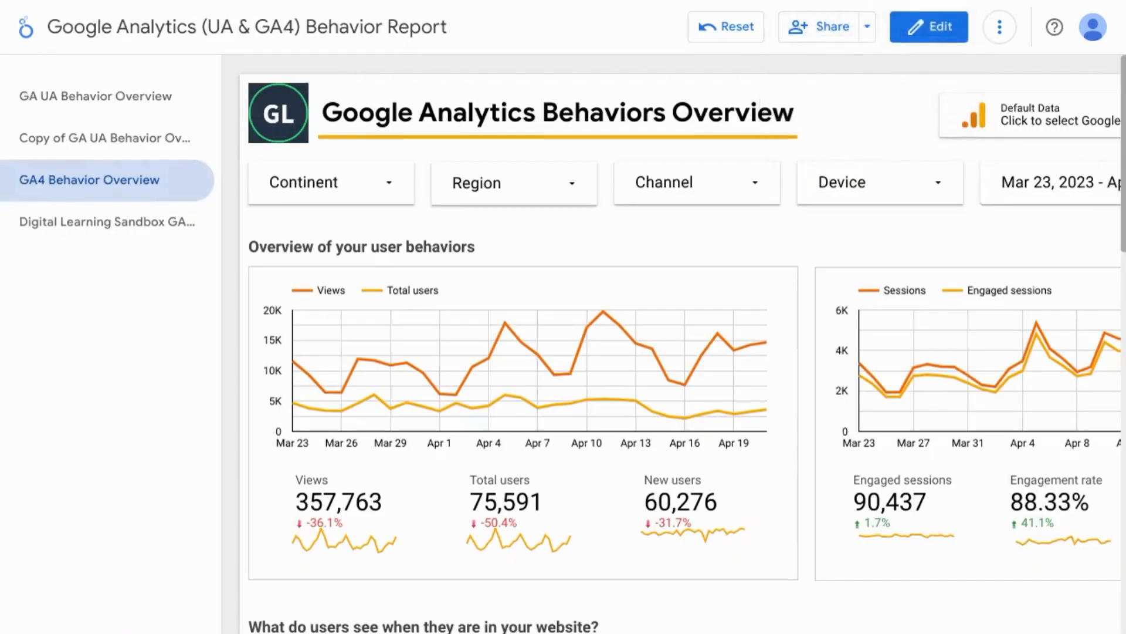
Switch to the Google Analytics (UA & GA4) Behavior Report's GA4 Behavior Overview page.
left_click(105, 222)
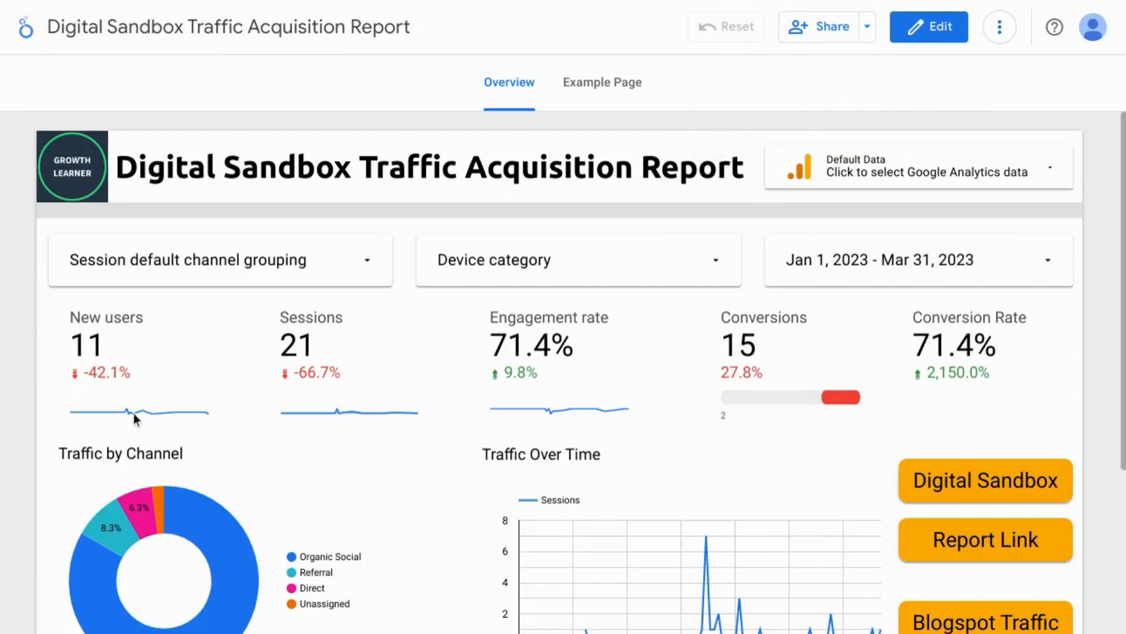
mouse_move(151, 420)
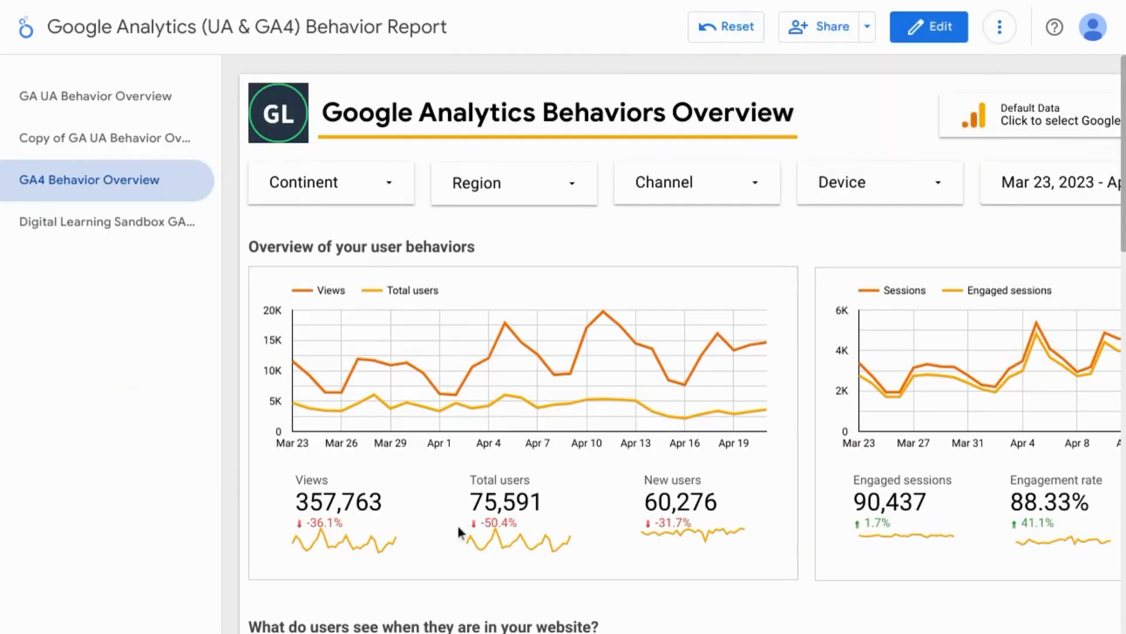
mouse_move(365, 550)
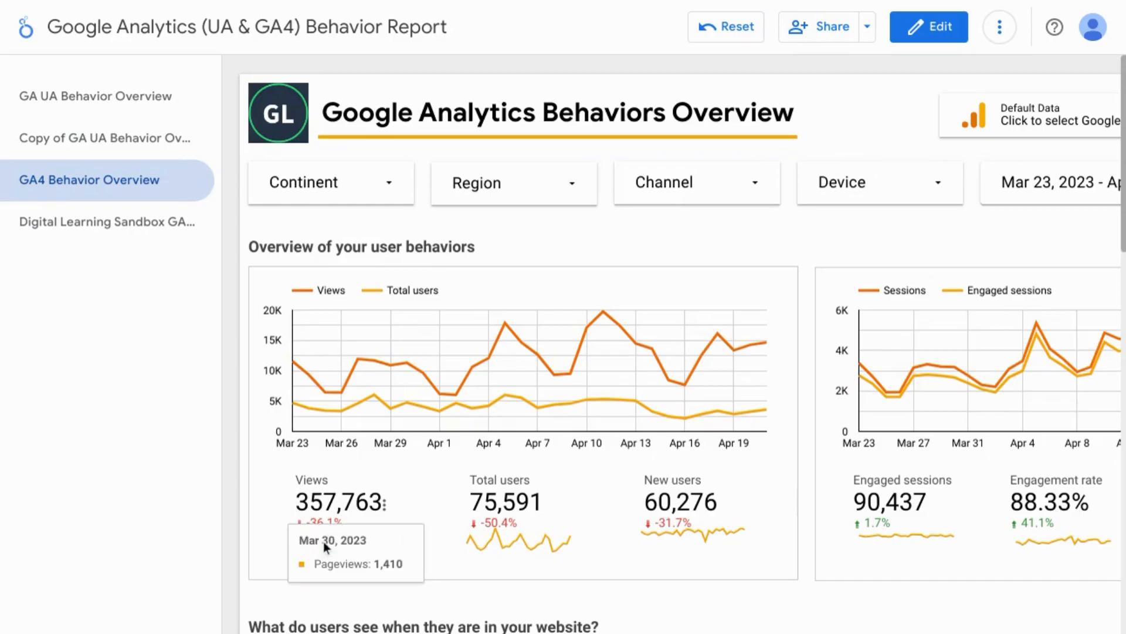
mouse_move(419, 551)
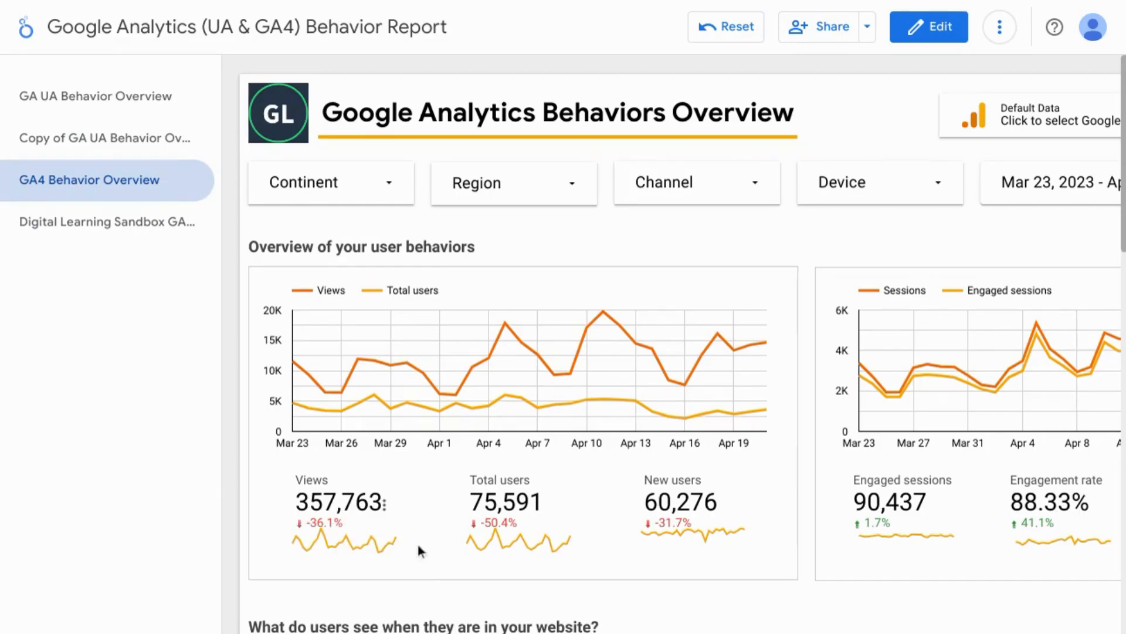